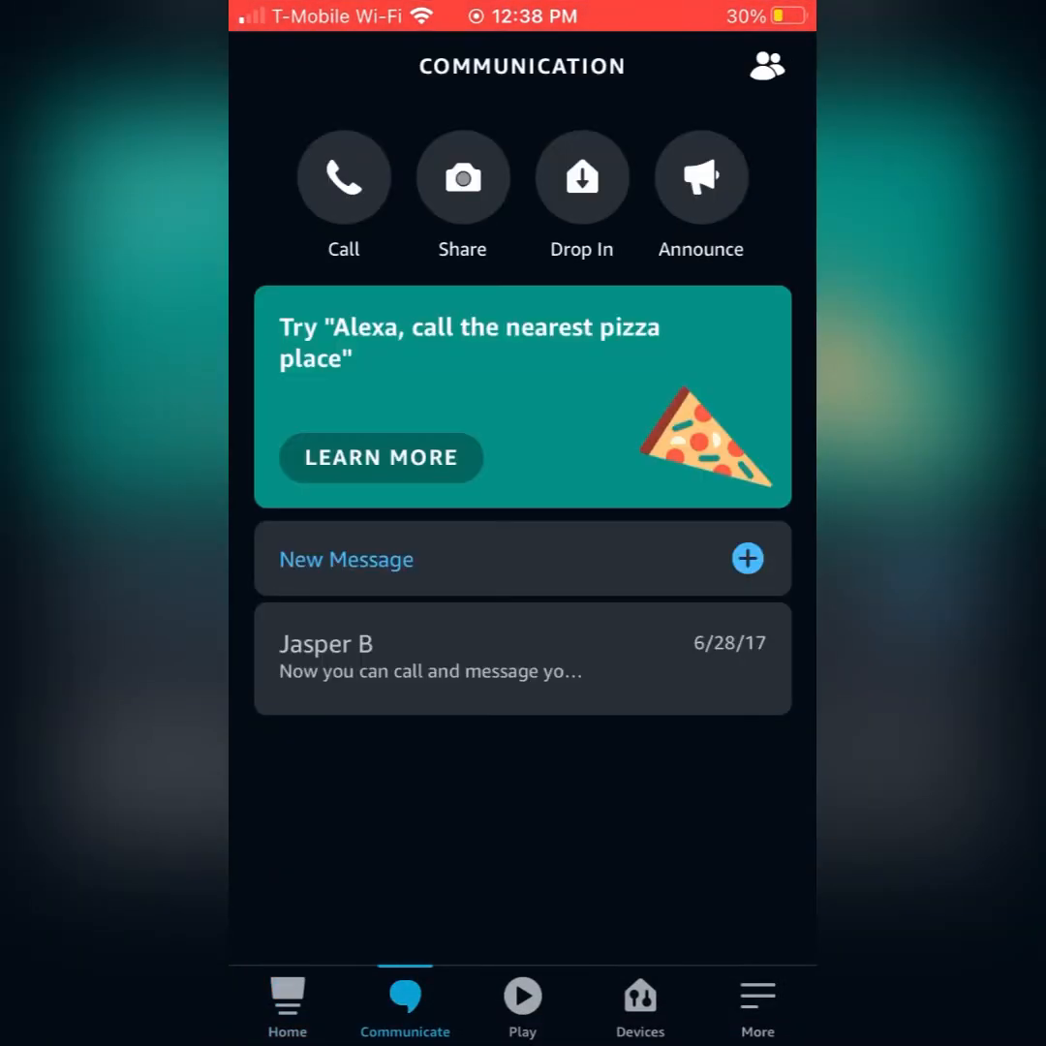
Step: Reach the Settings list via Devices and More, scrolled to the Alexa Preferences section
left_click(639, 1003)
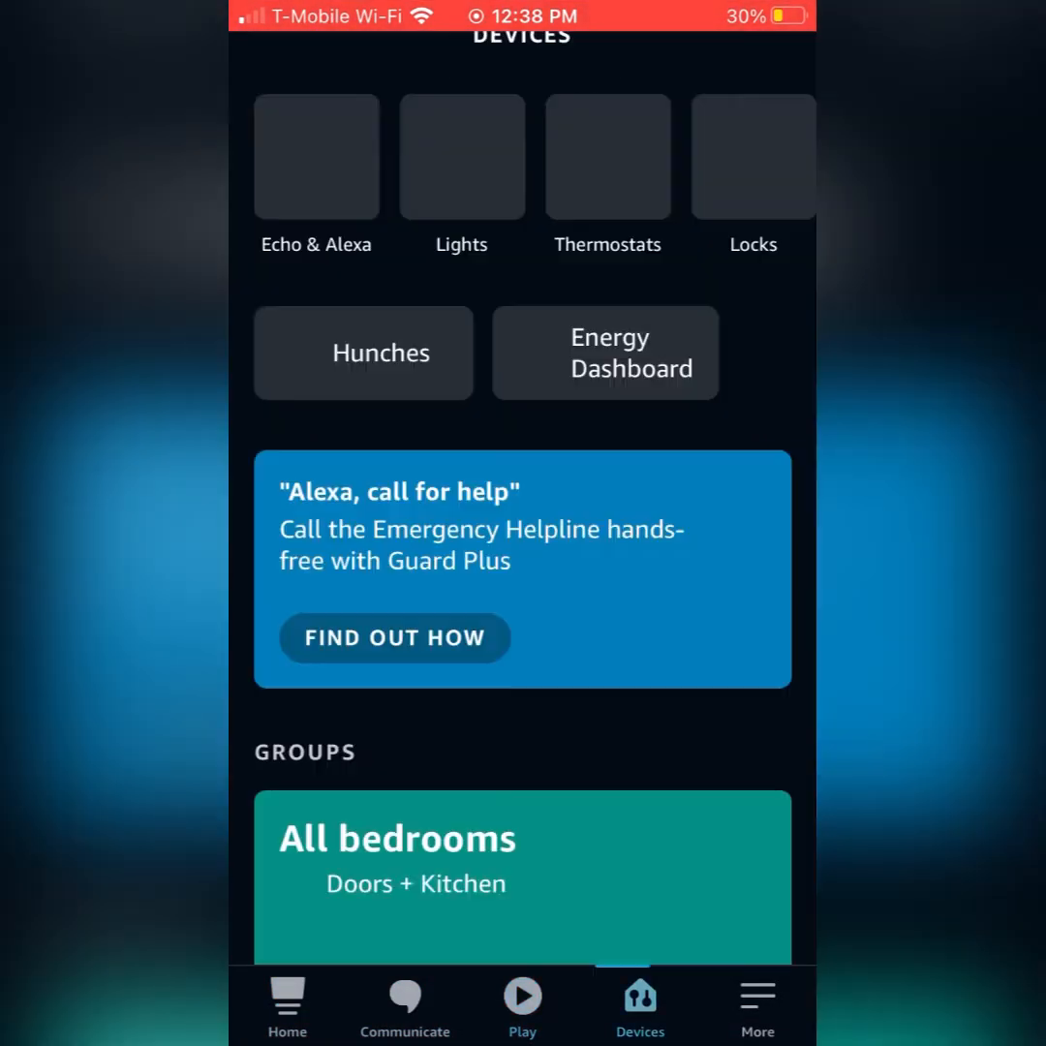
left_click(755, 1007)
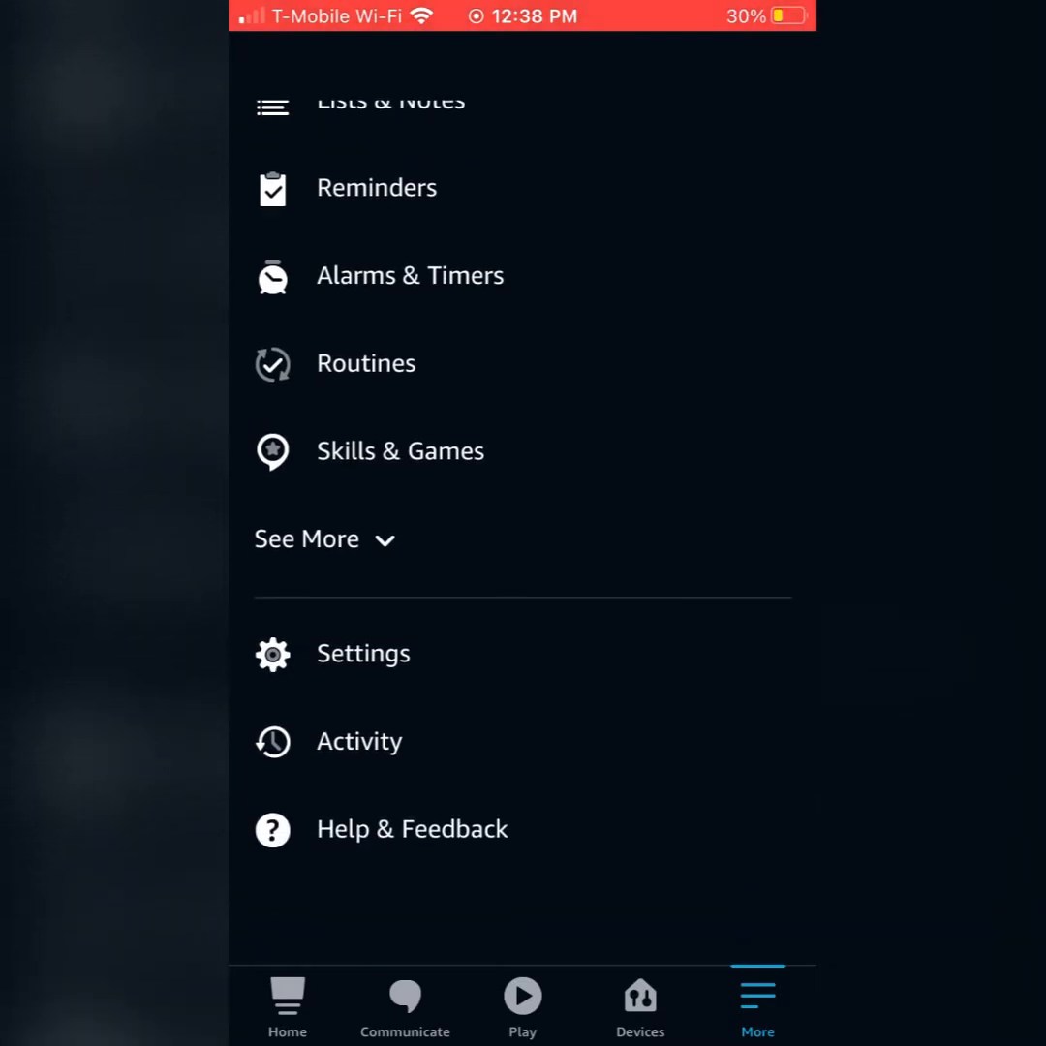
left_click(362, 653)
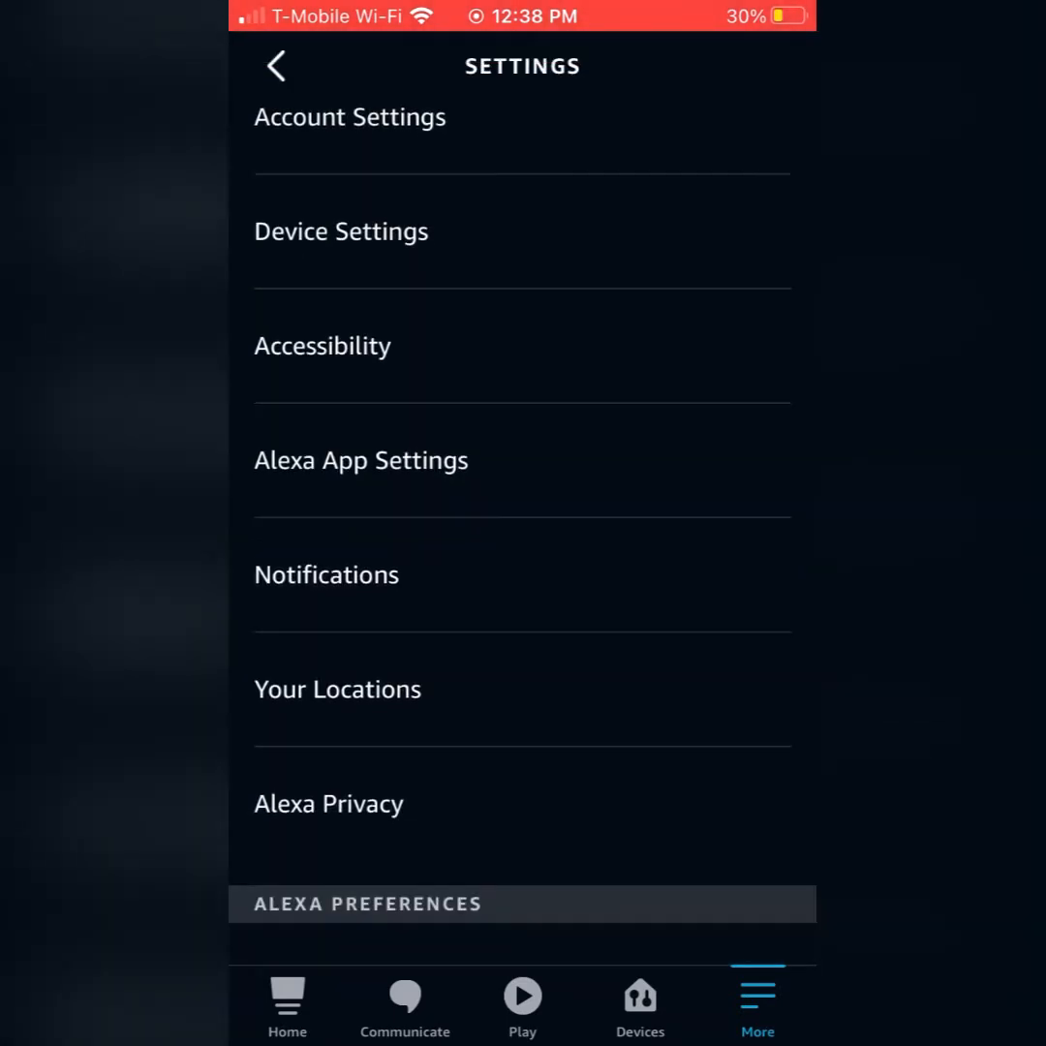
scroll("down", 3)
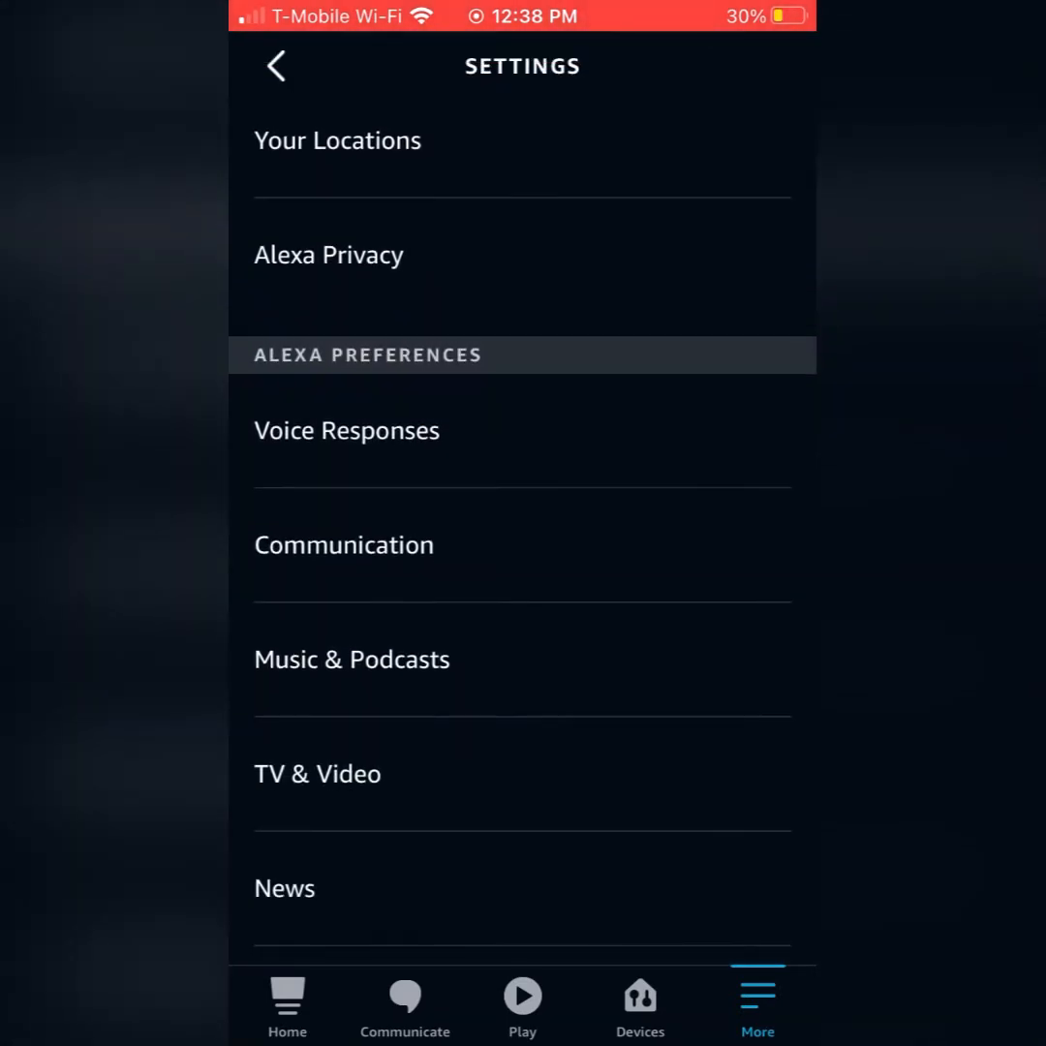
Step: From Communication preferences, begin Skype sign-in to reach the Microsoft login page
left_click(342, 544)
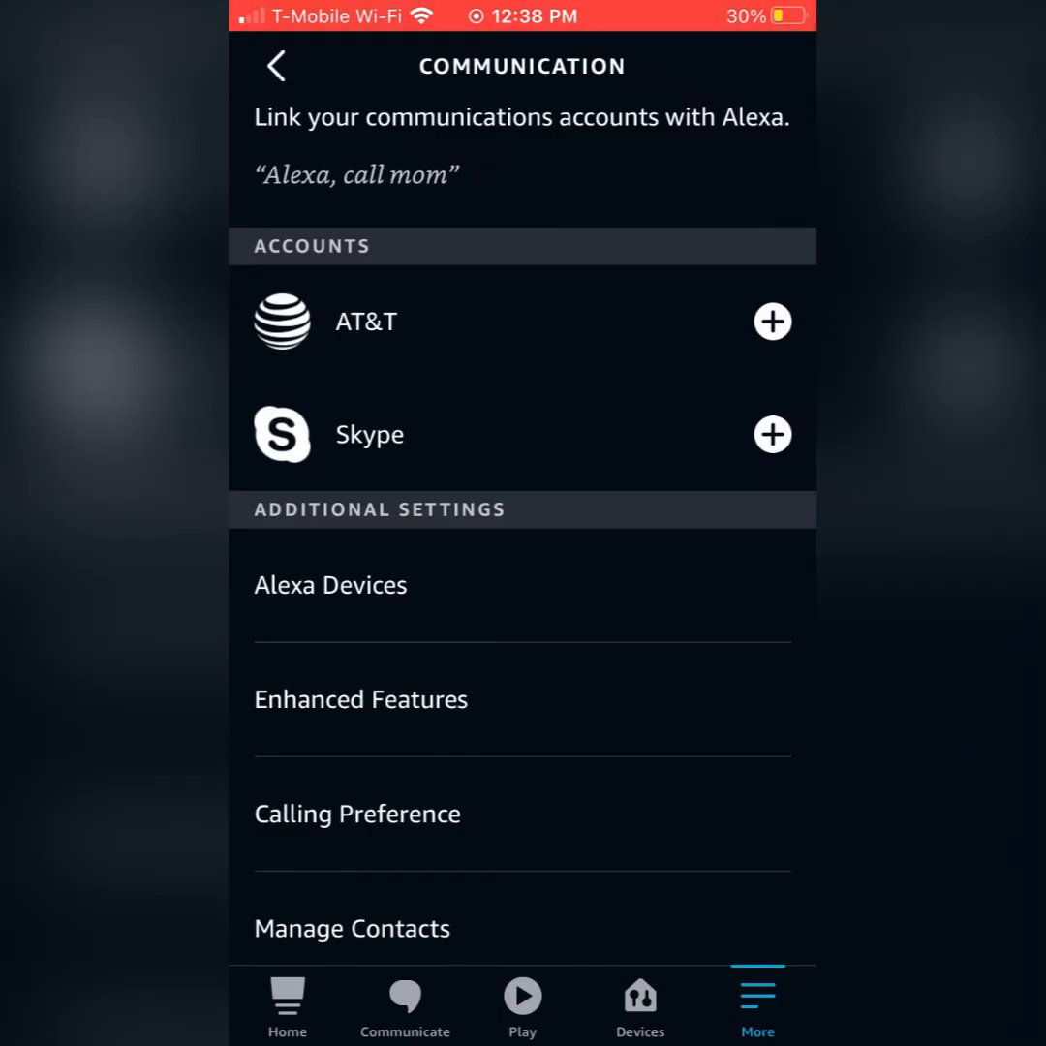
scroll("up", 3)
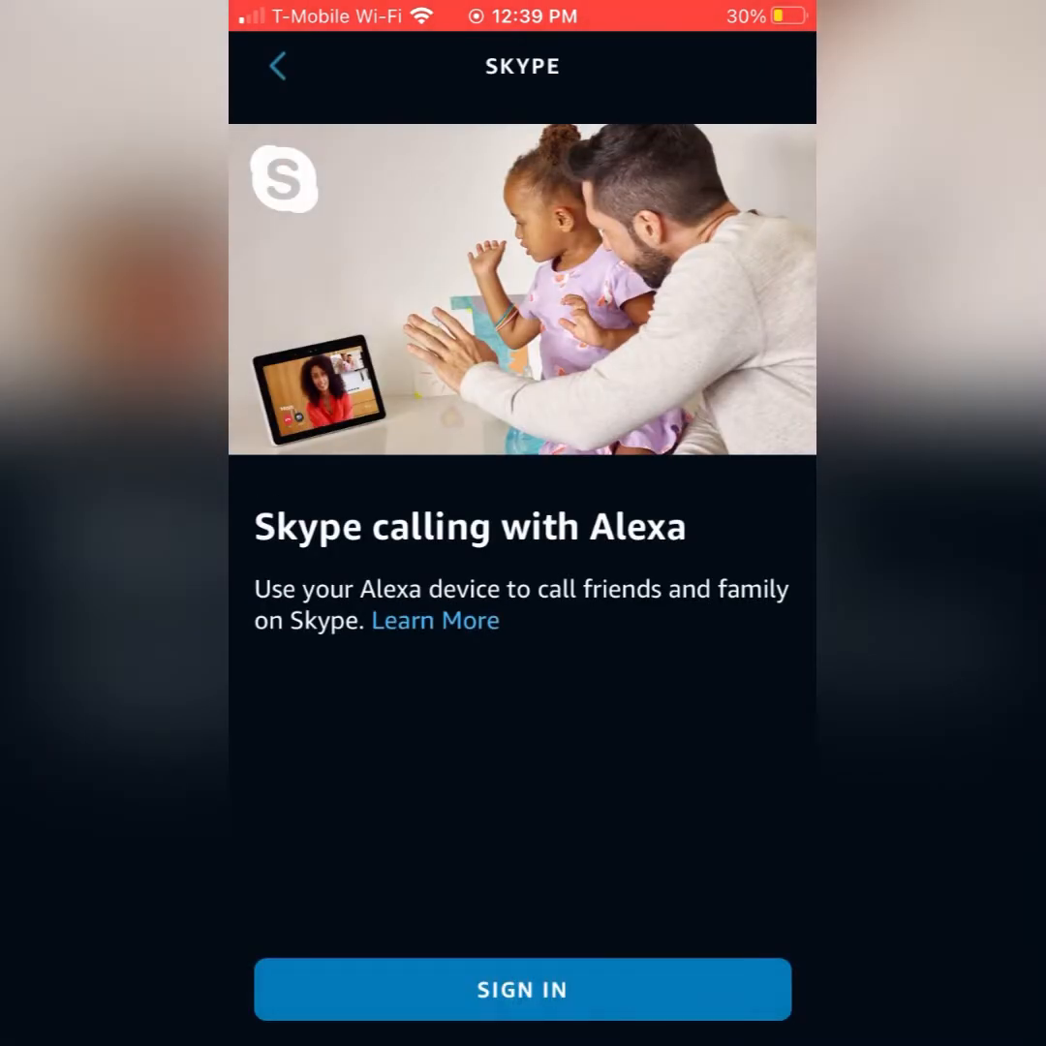
left_click(523, 988)
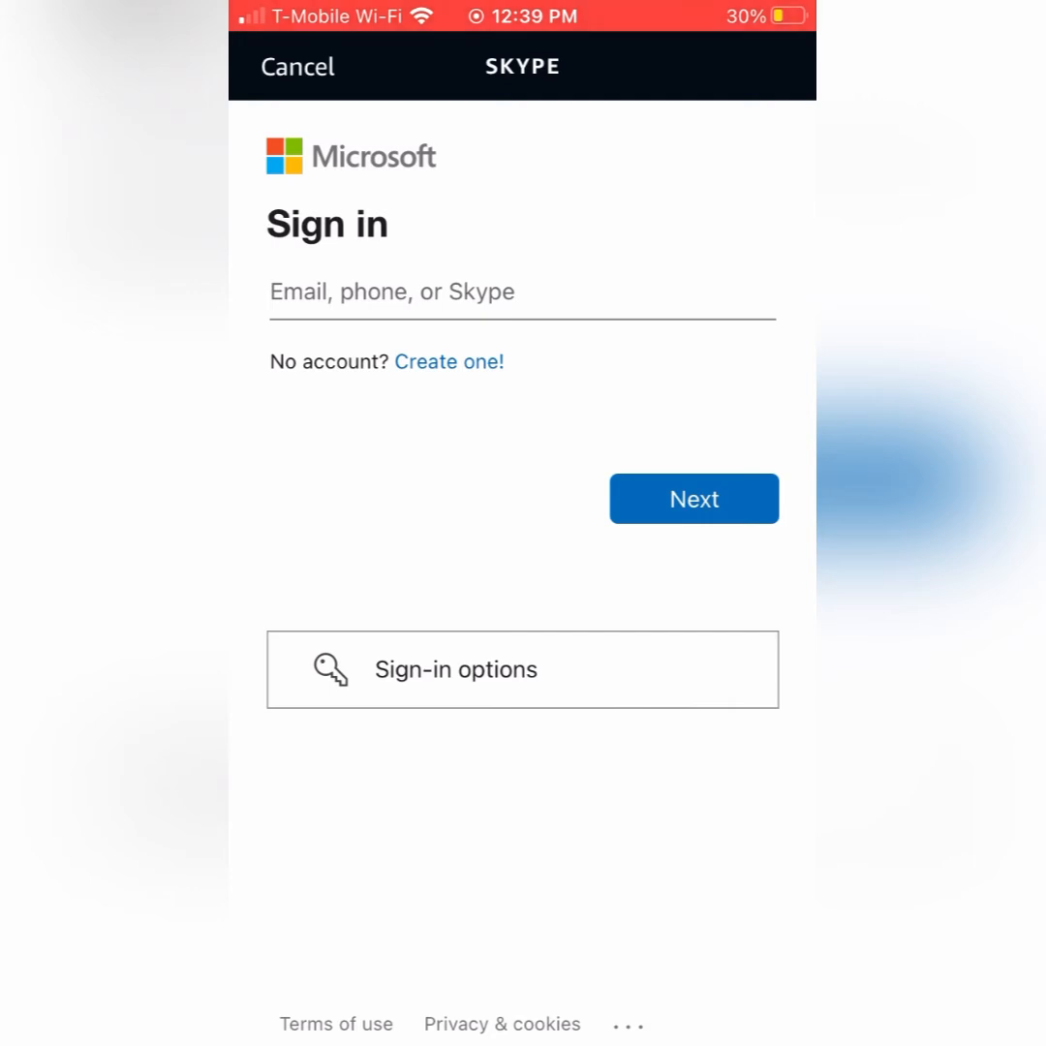
Step: Sign in to Microsoft and answer Yes to the Skype access and calling permissions
left_click(694, 498)
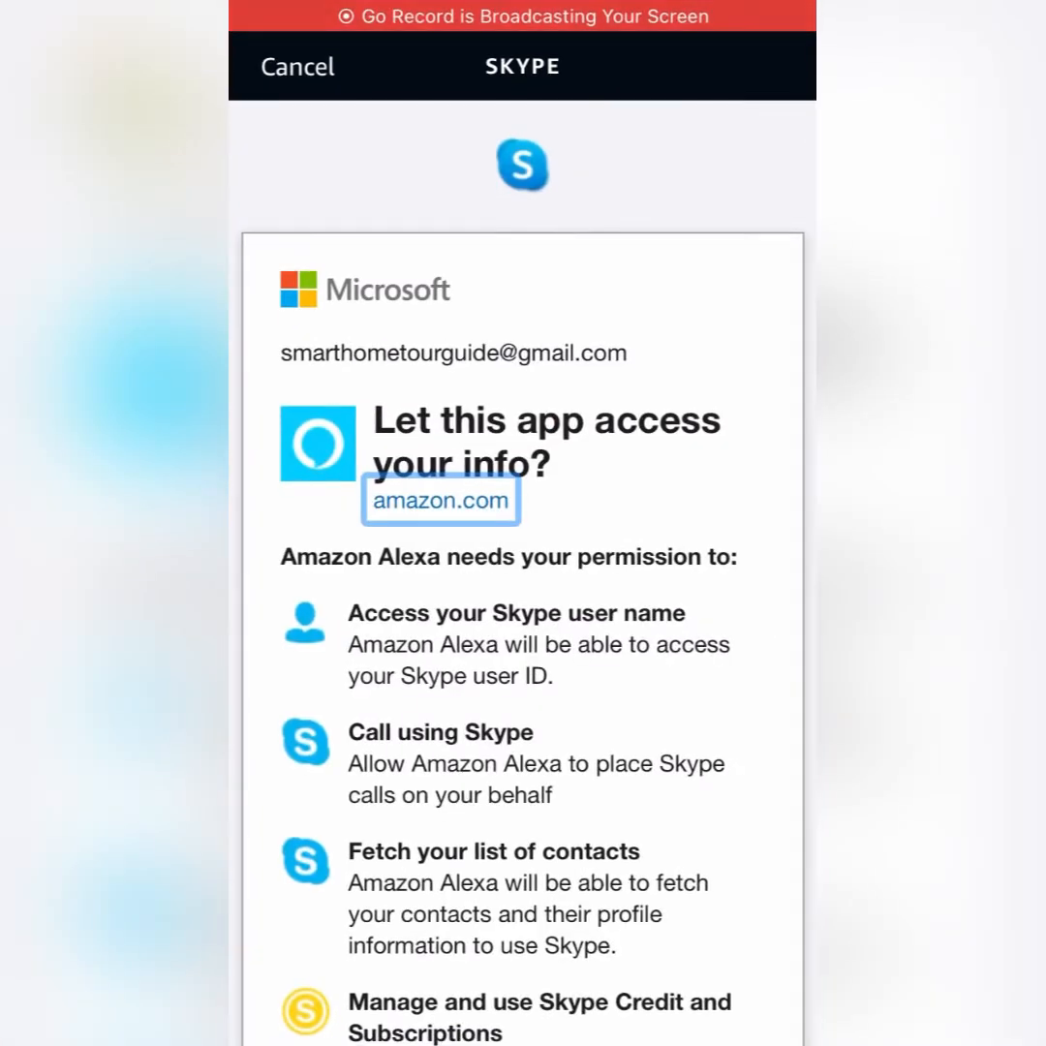
scroll("down", 3)
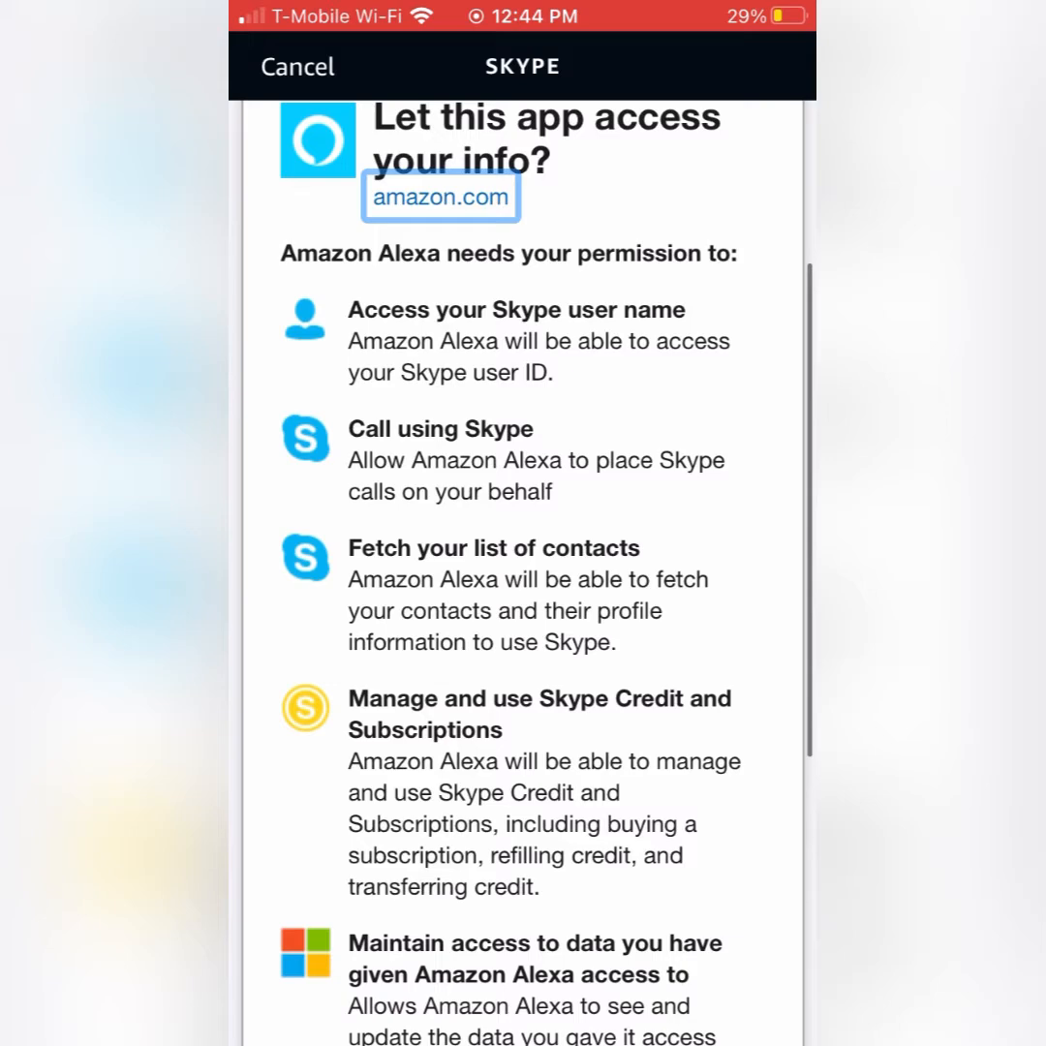
scroll("down", 3)
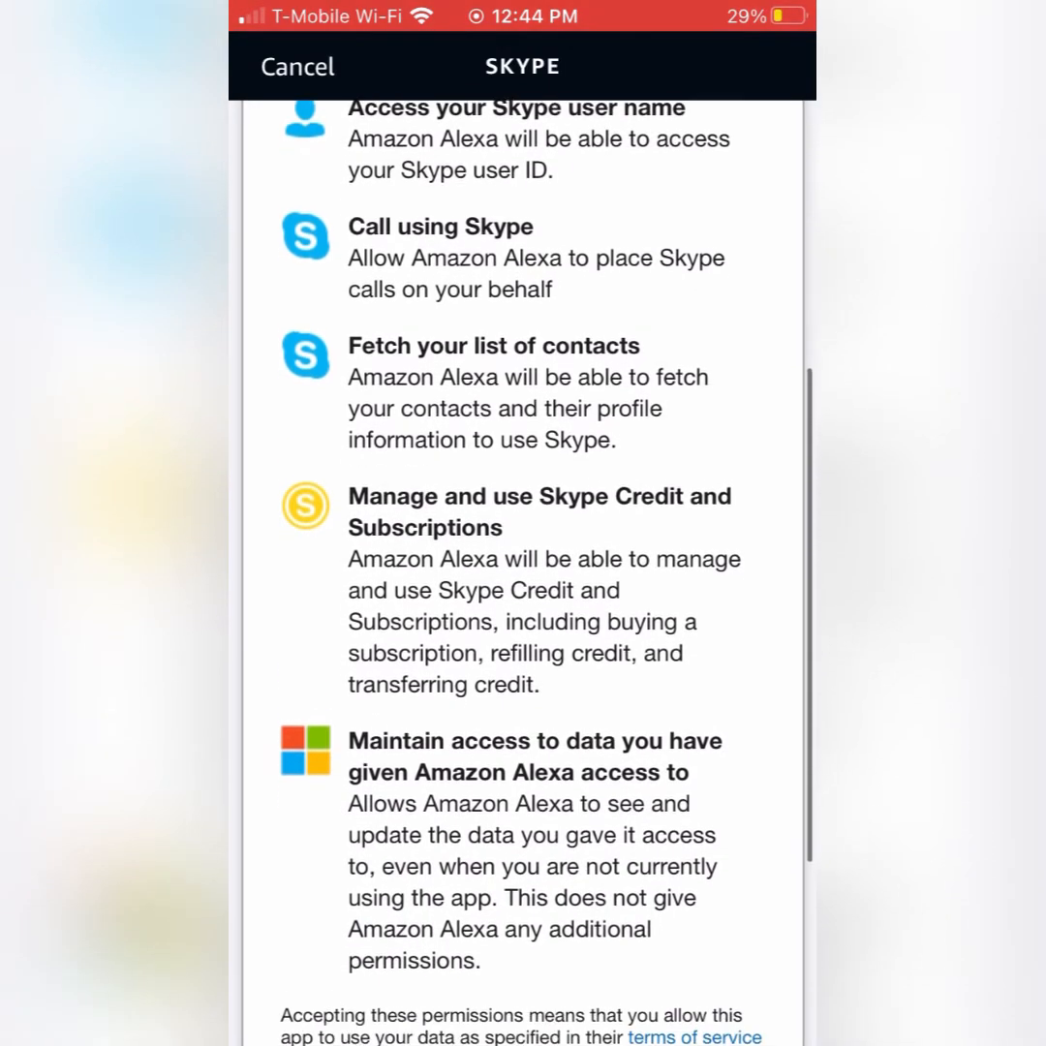
scroll("down", 3)
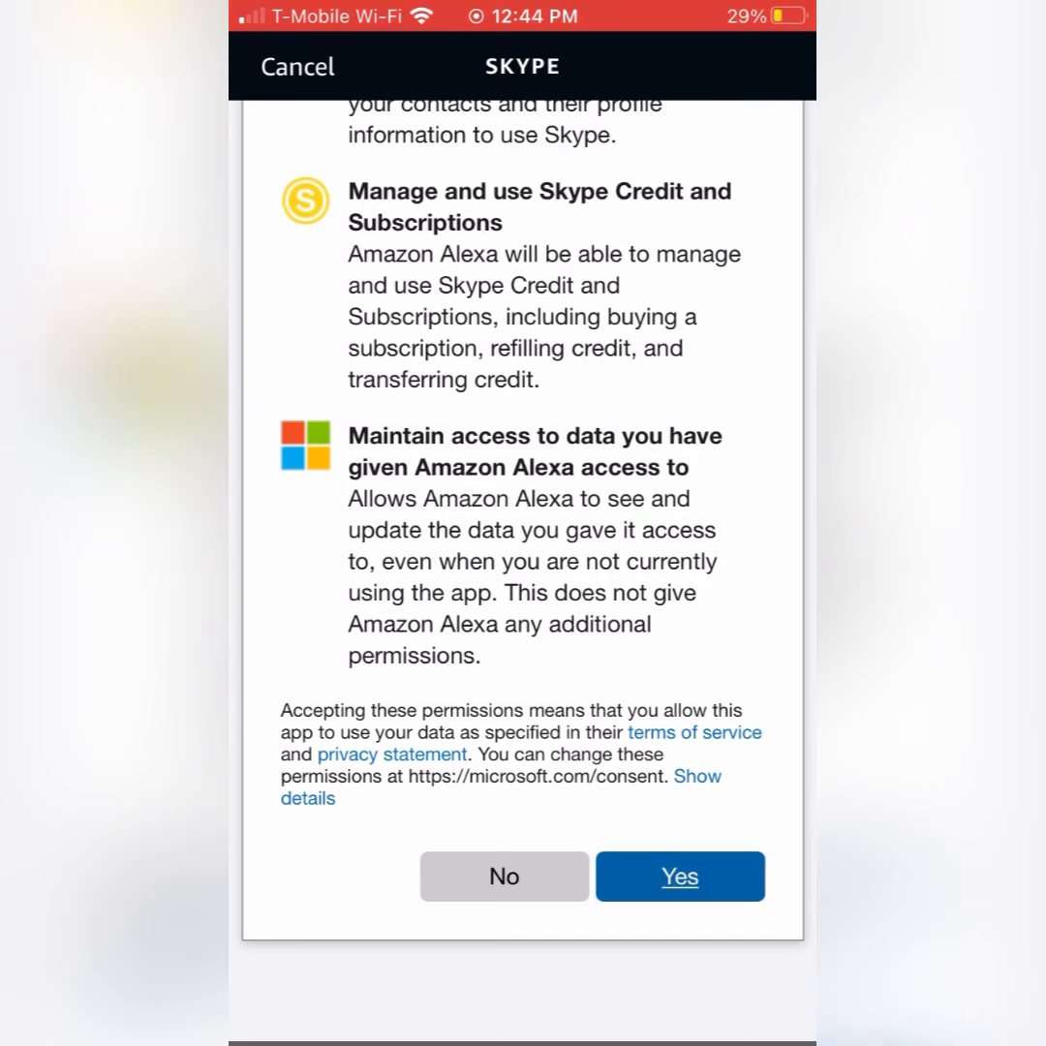
left_click(678, 875)
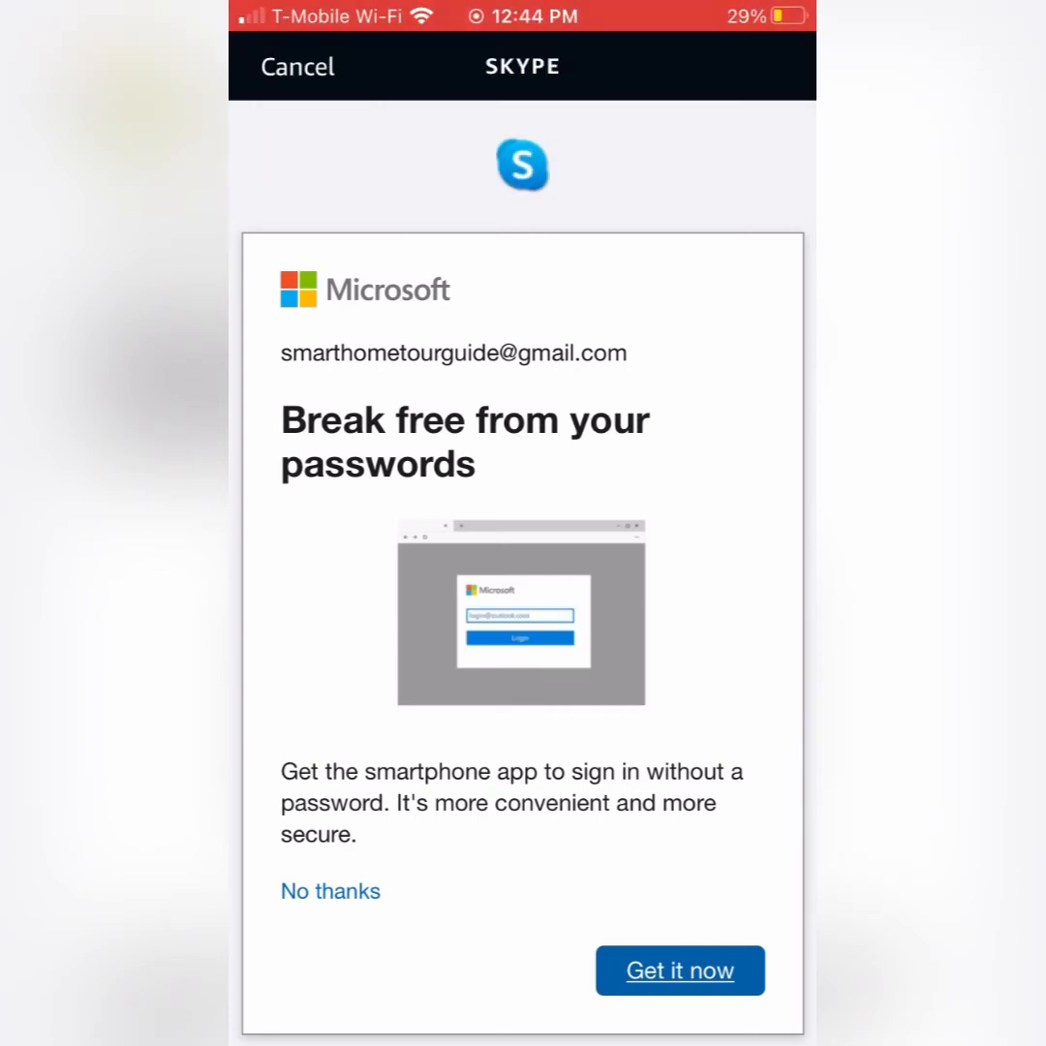
Step: Decline the 'Break free from your passwords' offer with No thanks so Skype finishes linking
left_click(678, 968)
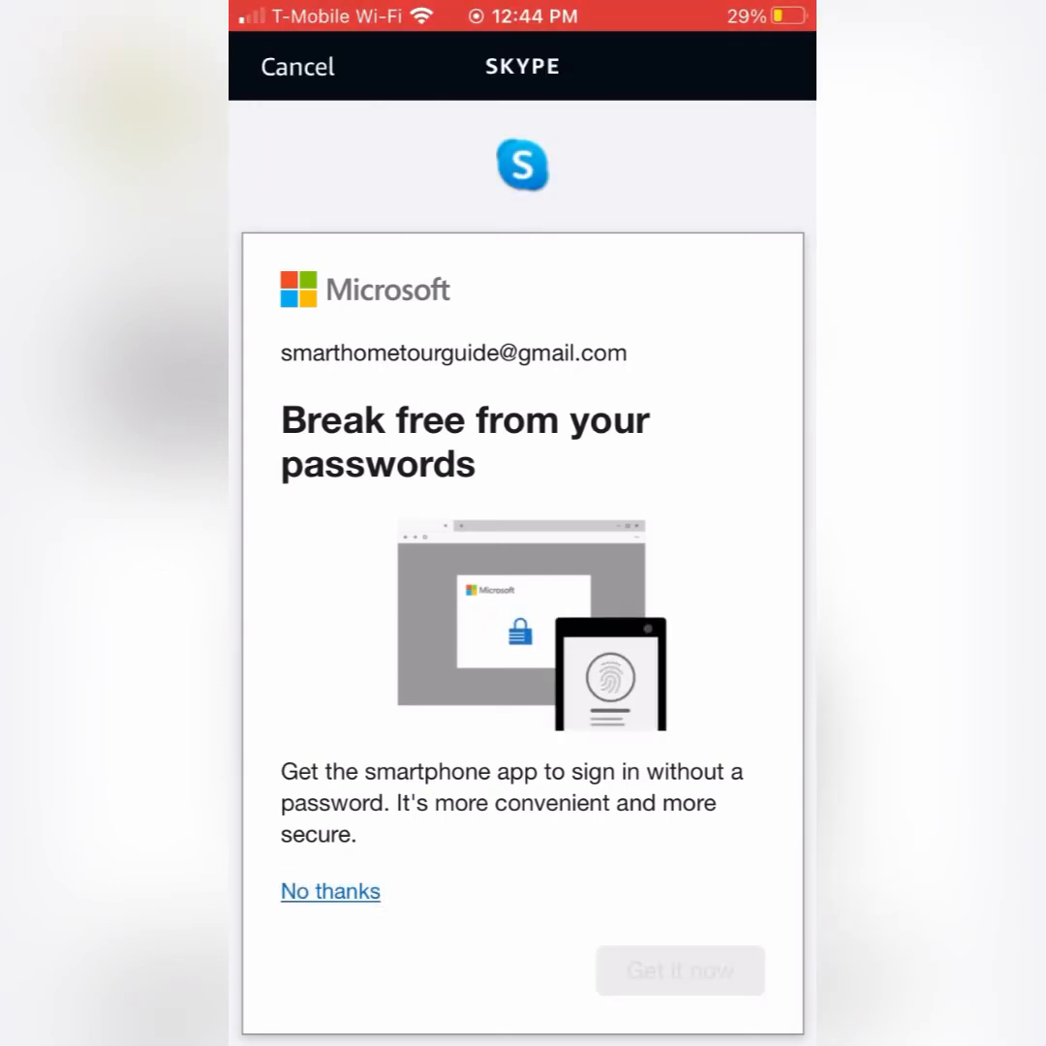
left_click(329, 891)
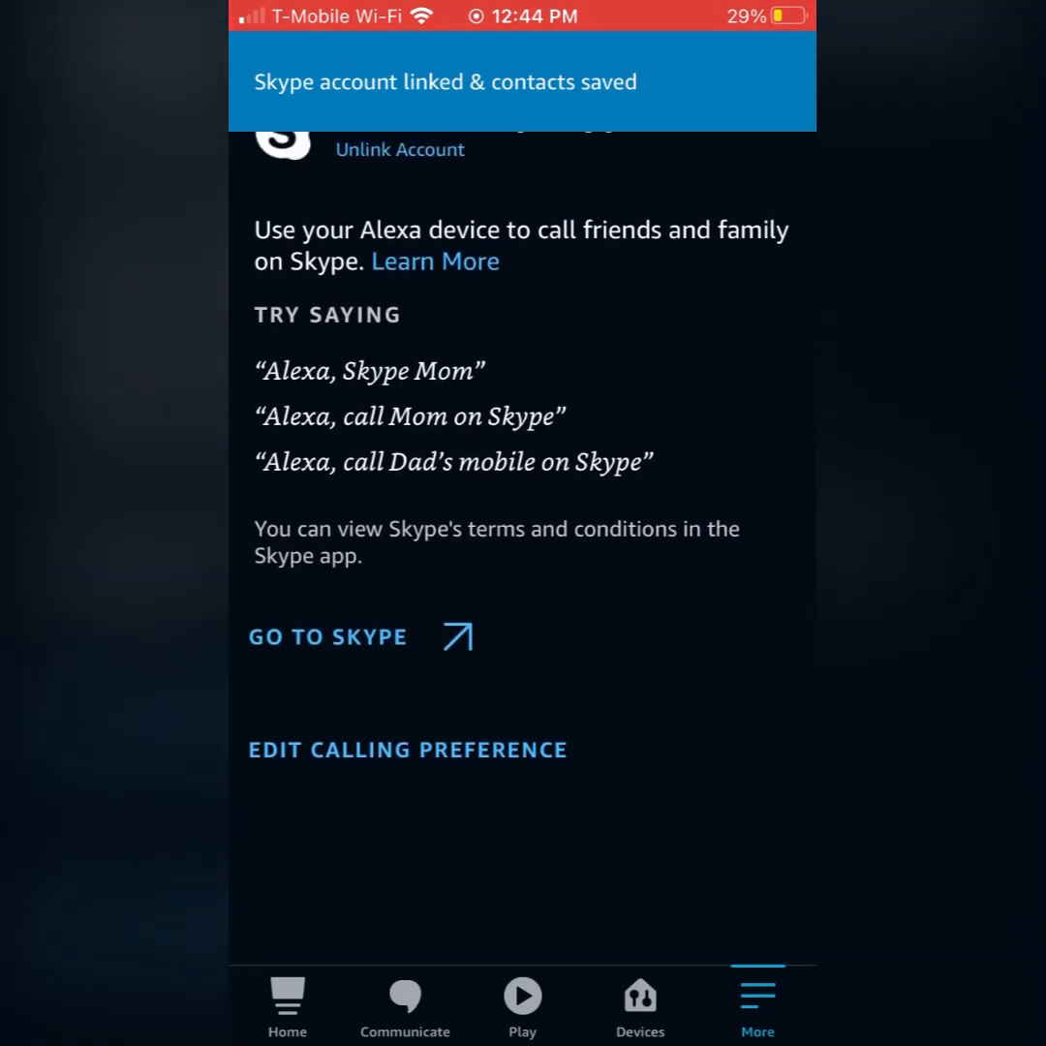
Step: Show the Calling Preference choices via Edit Calling Preference on the Skype page
left_click(406, 747)
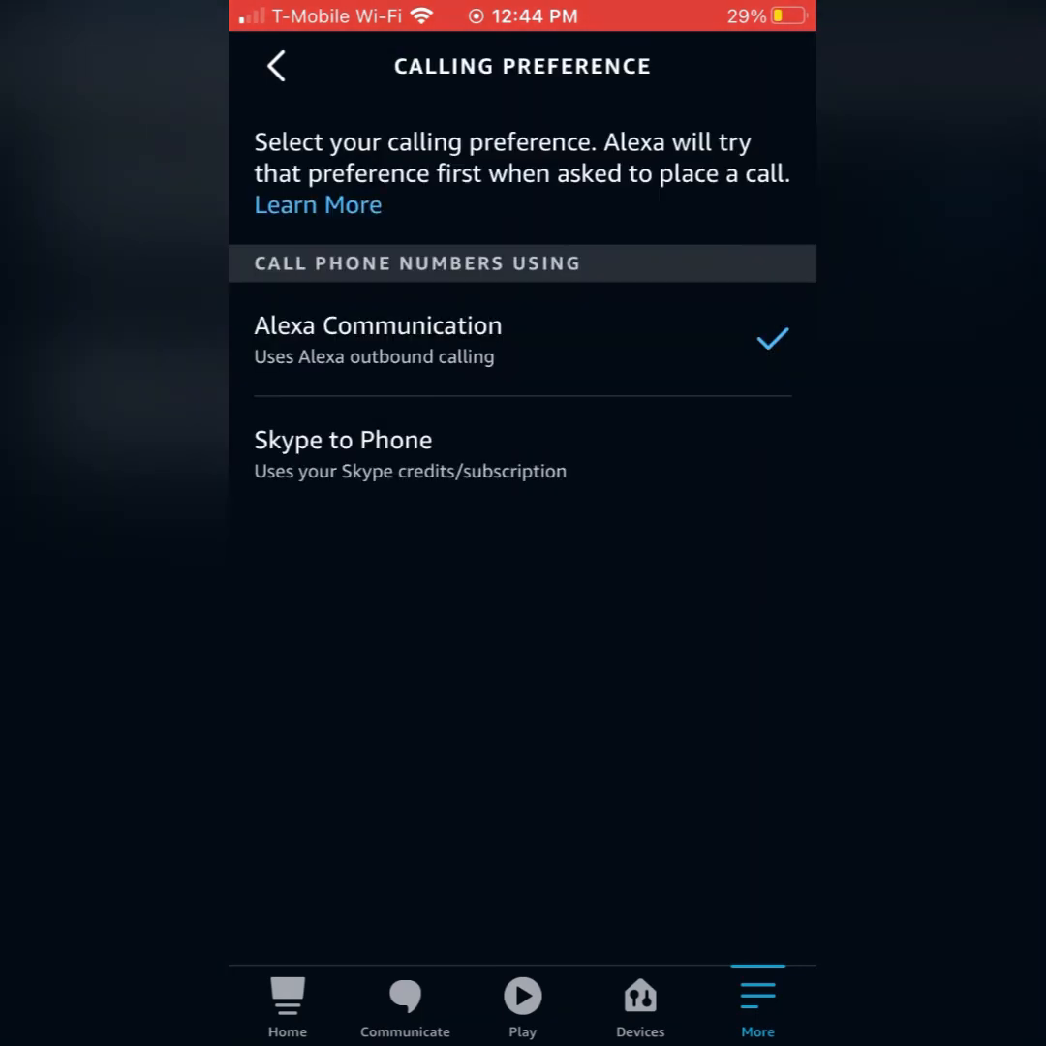